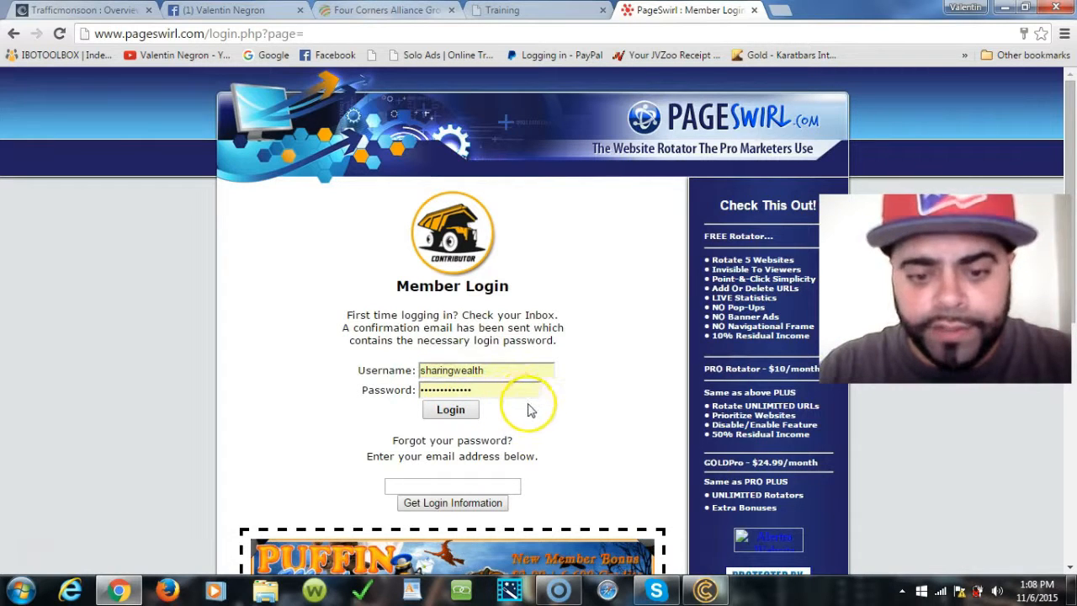
mouse_move(547, 410)
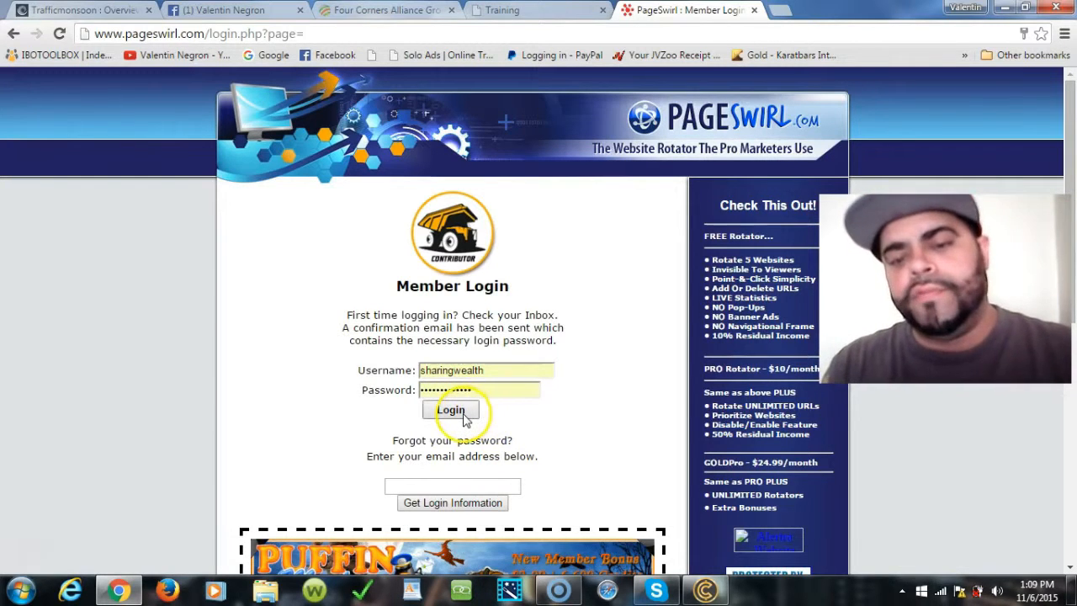
Step: Log in and scroll the lifetime GOLD Pro offer page to its payment options
click(450, 413)
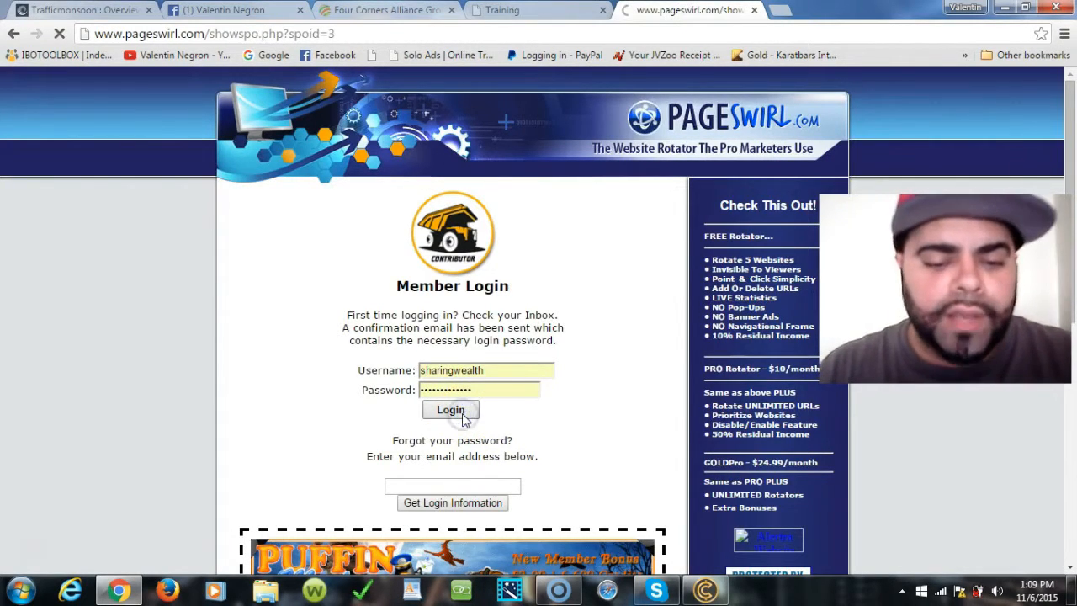
click(449, 410)
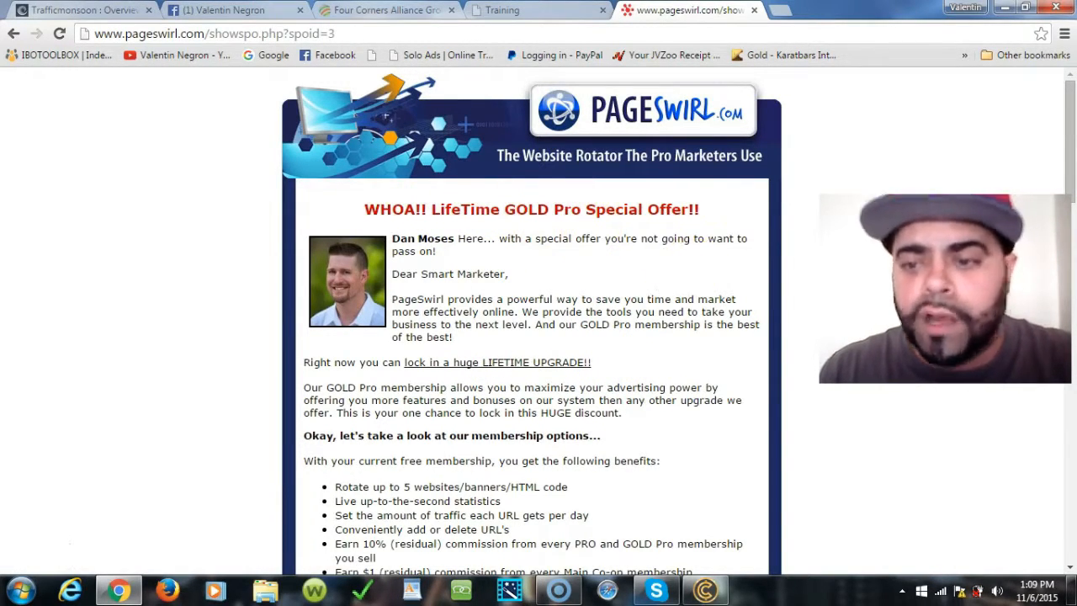
scroll(down, 3)
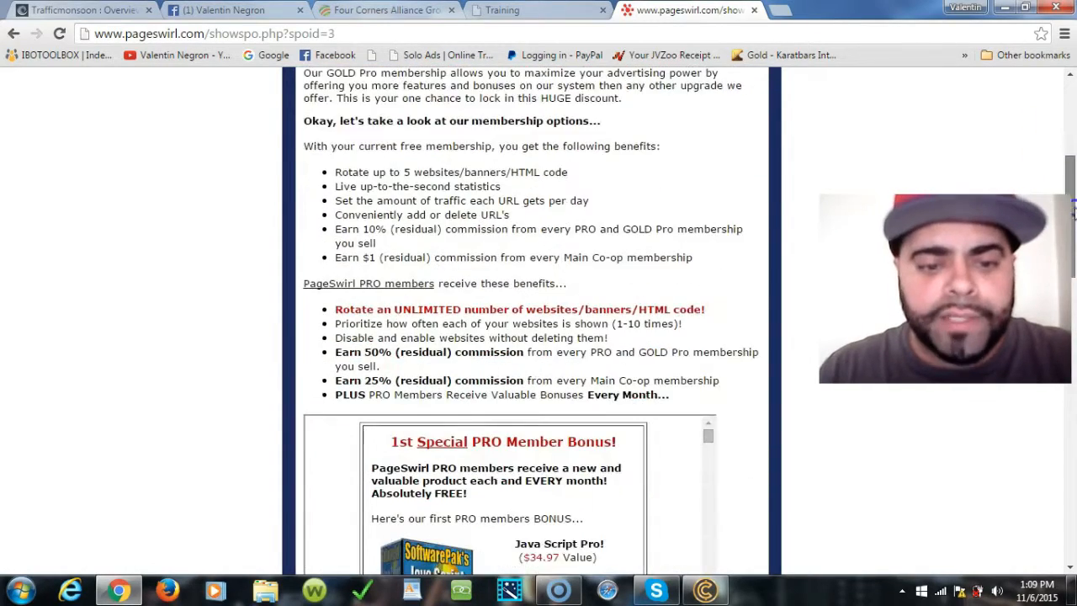
scroll(down, 3)
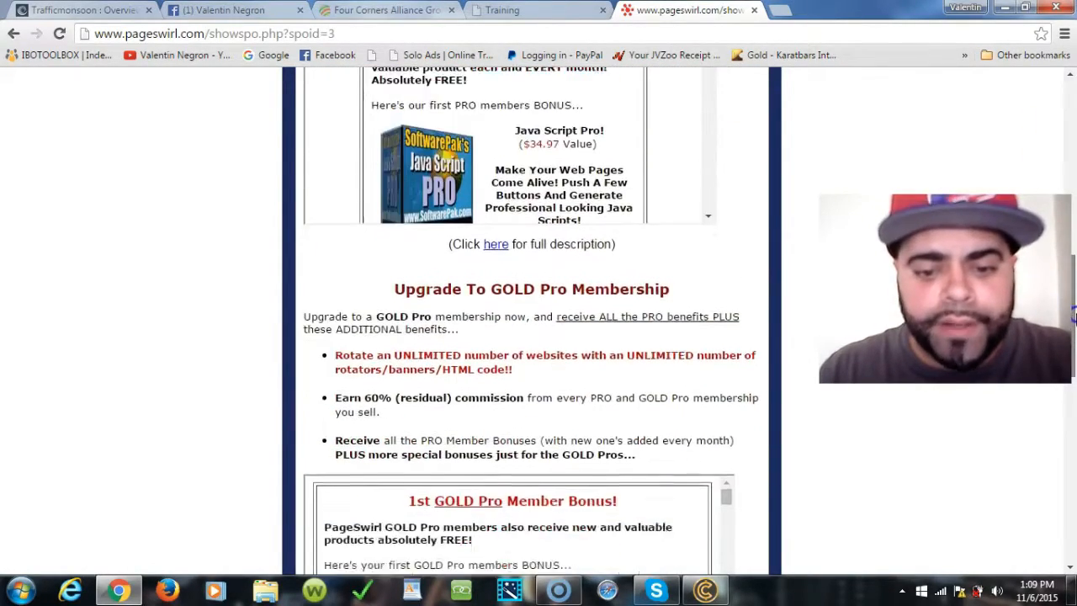
scroll(down, 3)
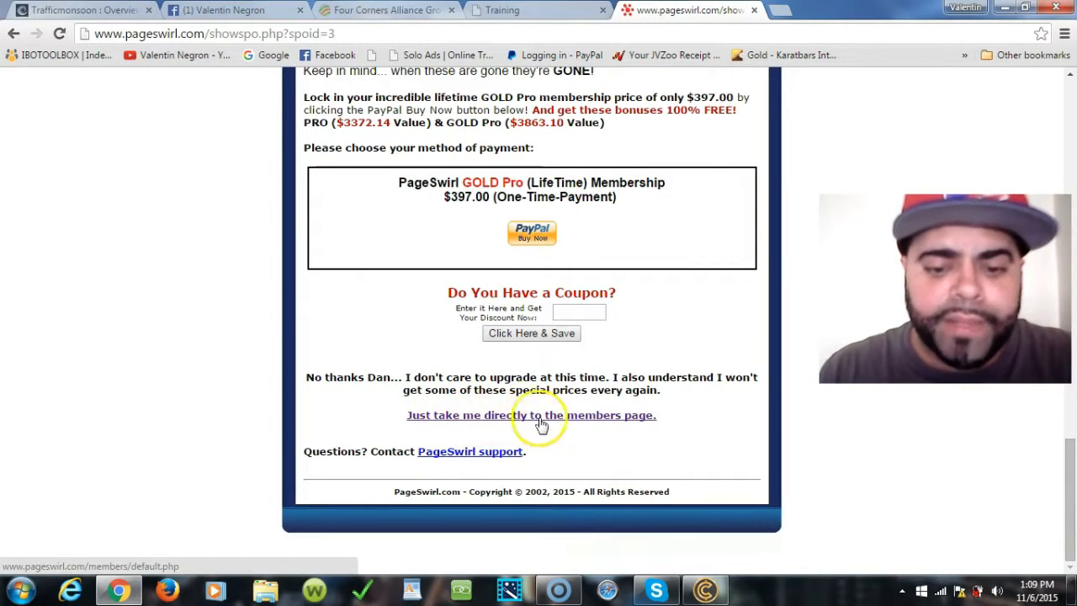
Step: Skip the upgrade offer and scroll to the rotator URL and Rotator Sites table
click(531, 415)
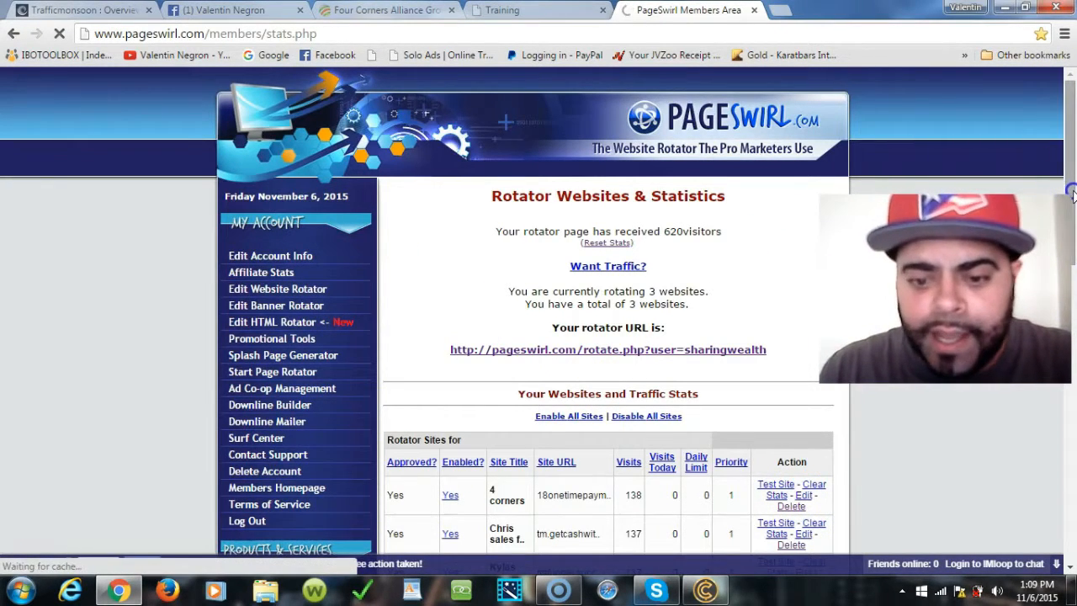
scroll(down, 3)
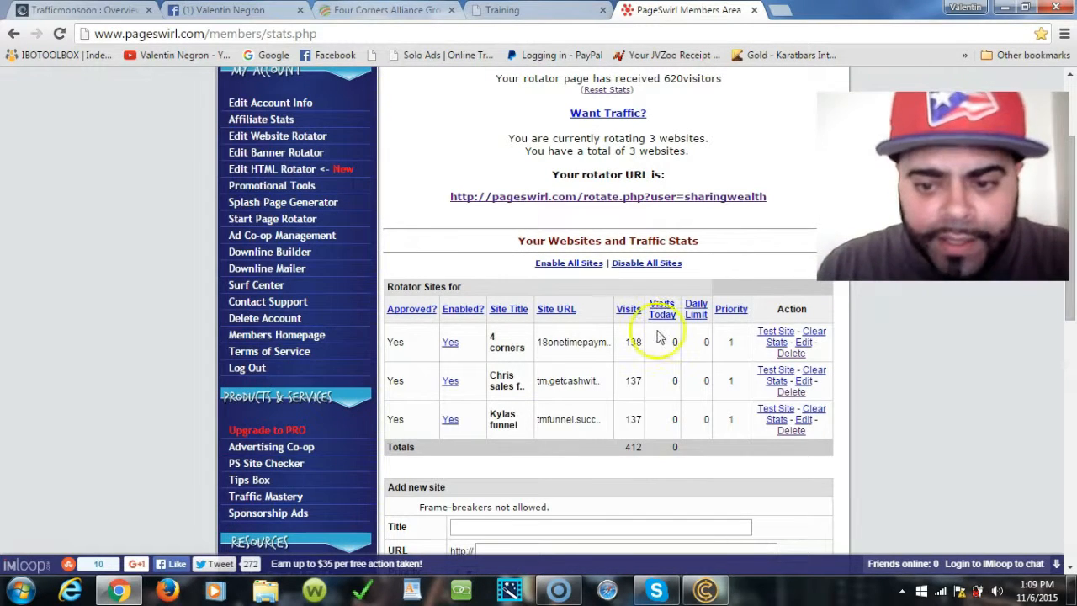
mouse_move(561, 347)
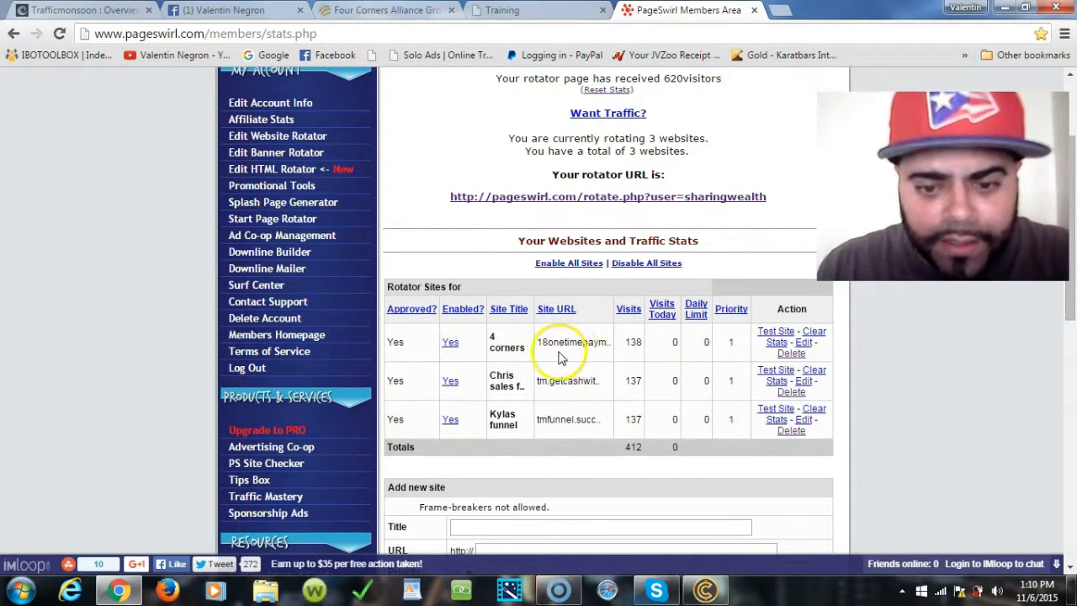
mouse_move(505, 379)
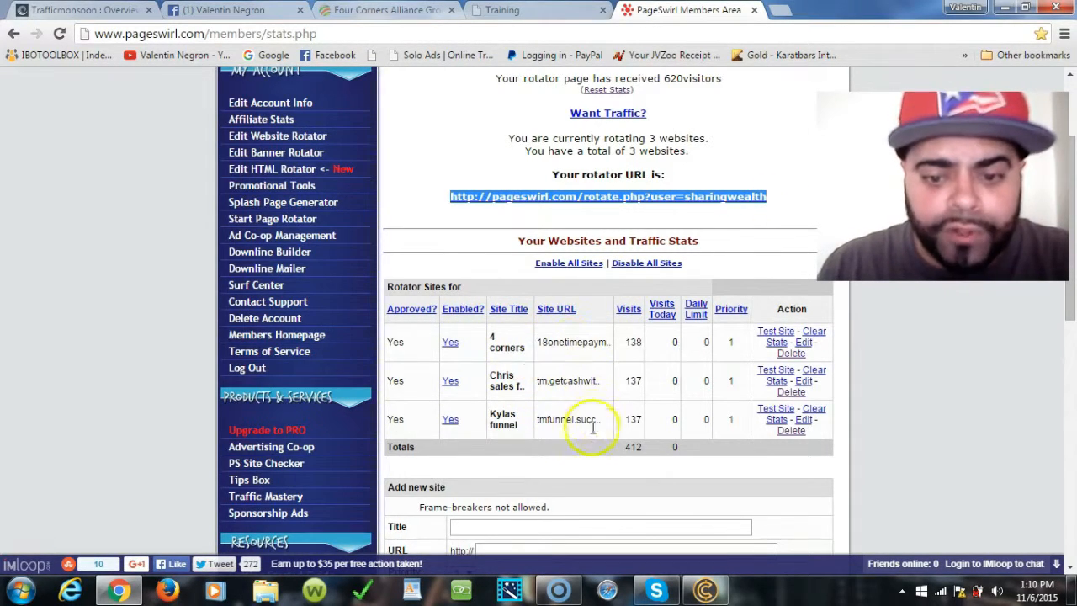
mouse_move(563, 342)
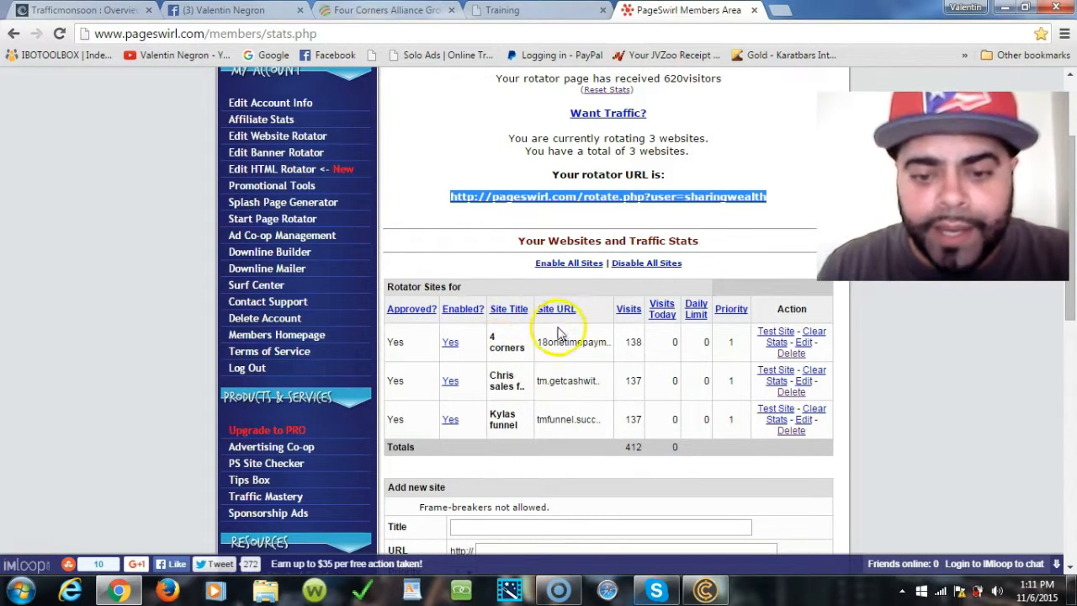
click(608, 196)
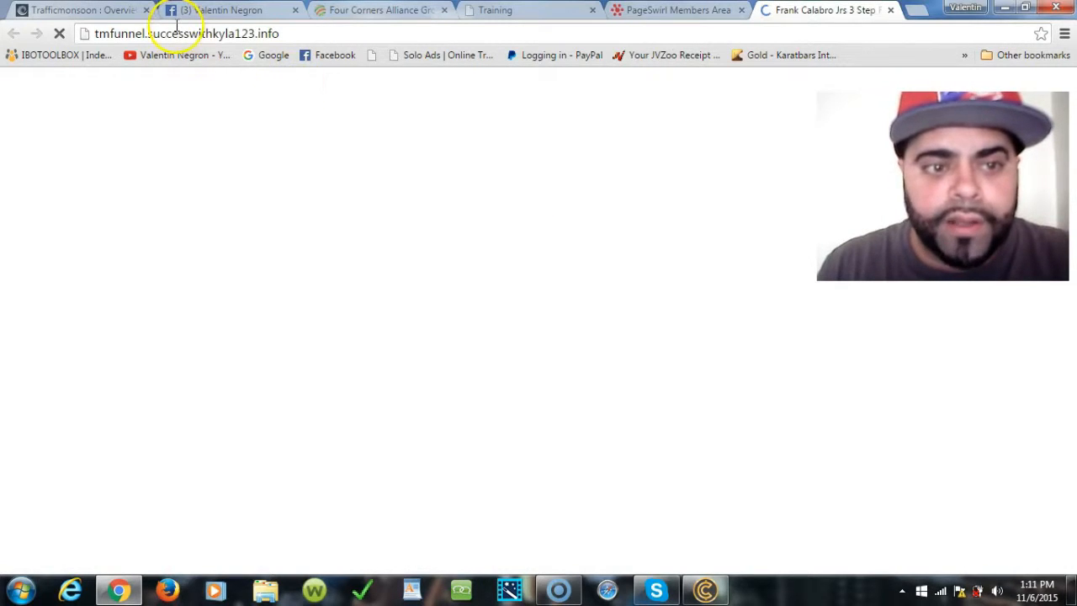
double_click(210, 33)
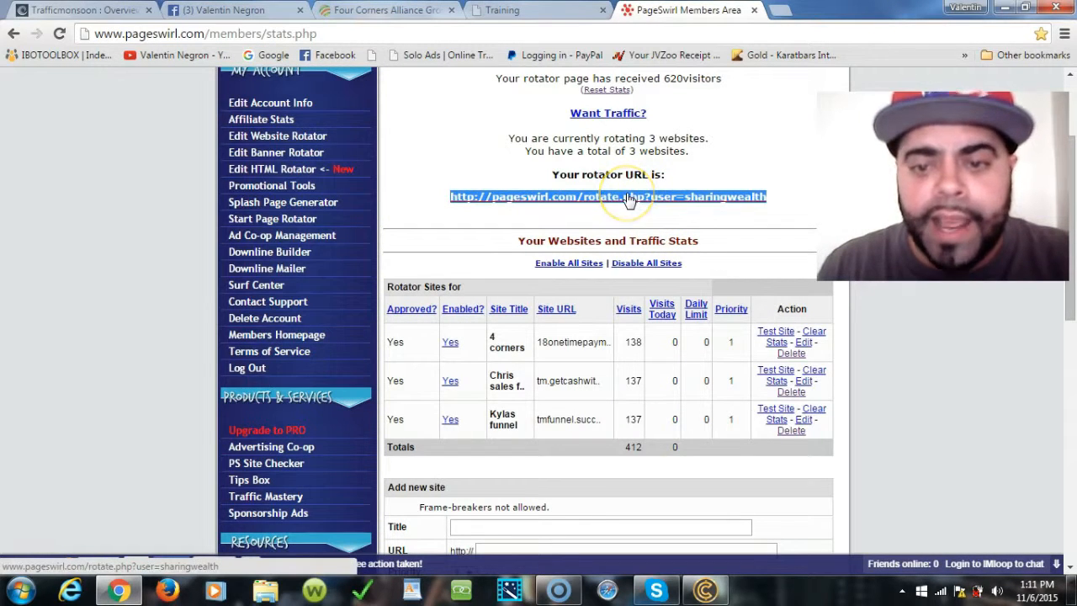
Step: Open the rotator URL in a new tab to load the 4 corners funnel, then return to stats
click(627, 196)
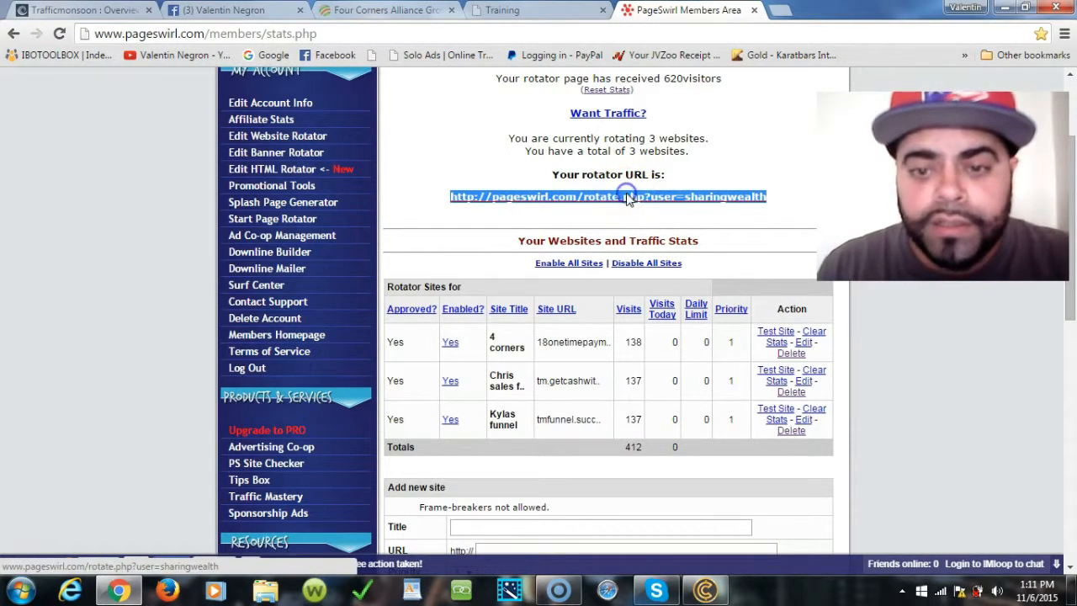
click(607, 196)
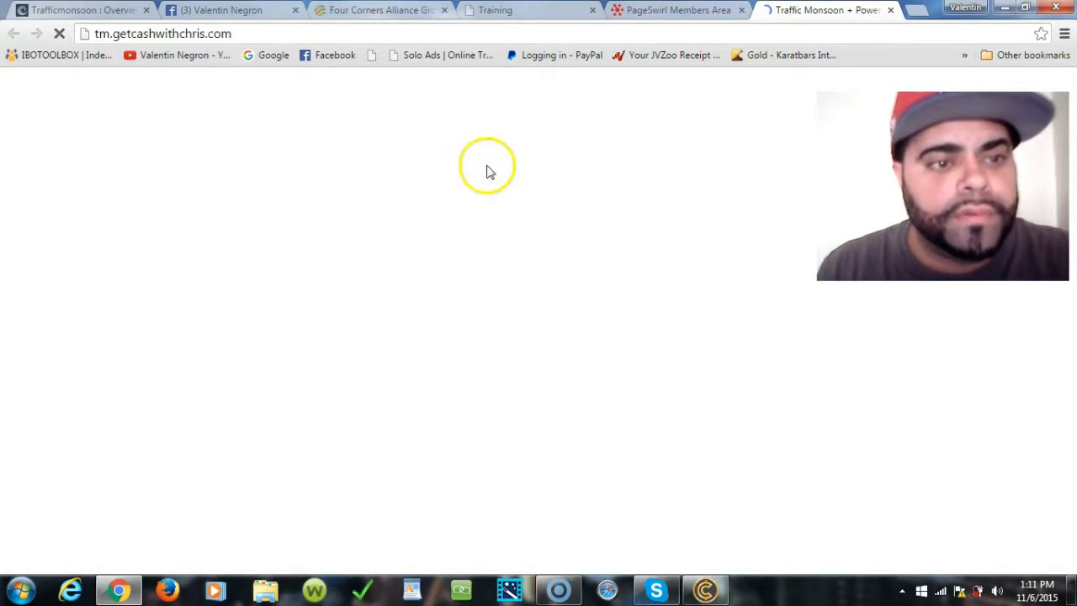
mouse_move(802, 101)
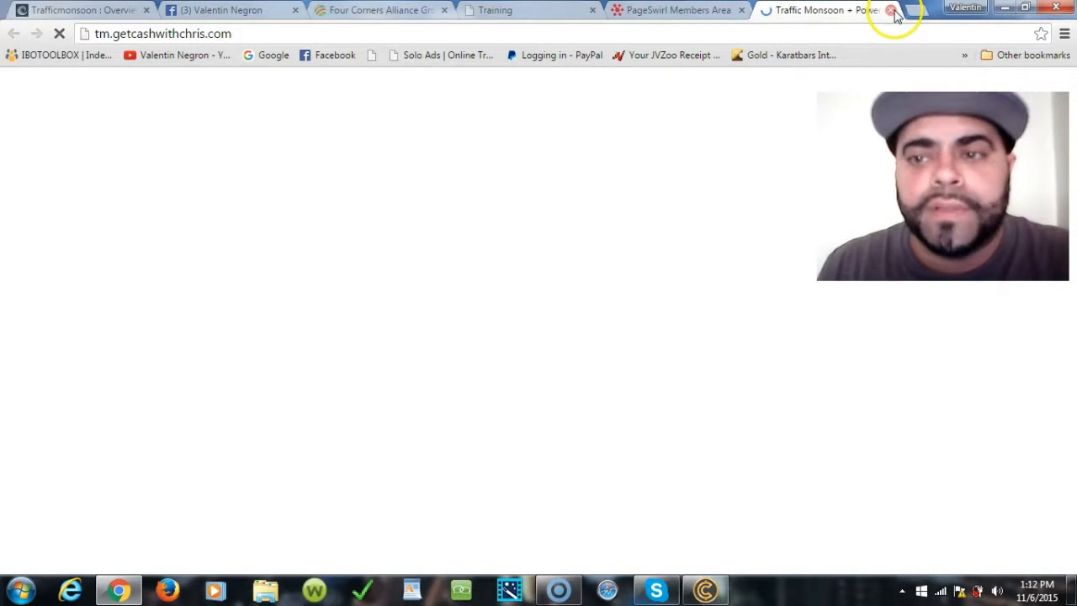
click(893, 11)
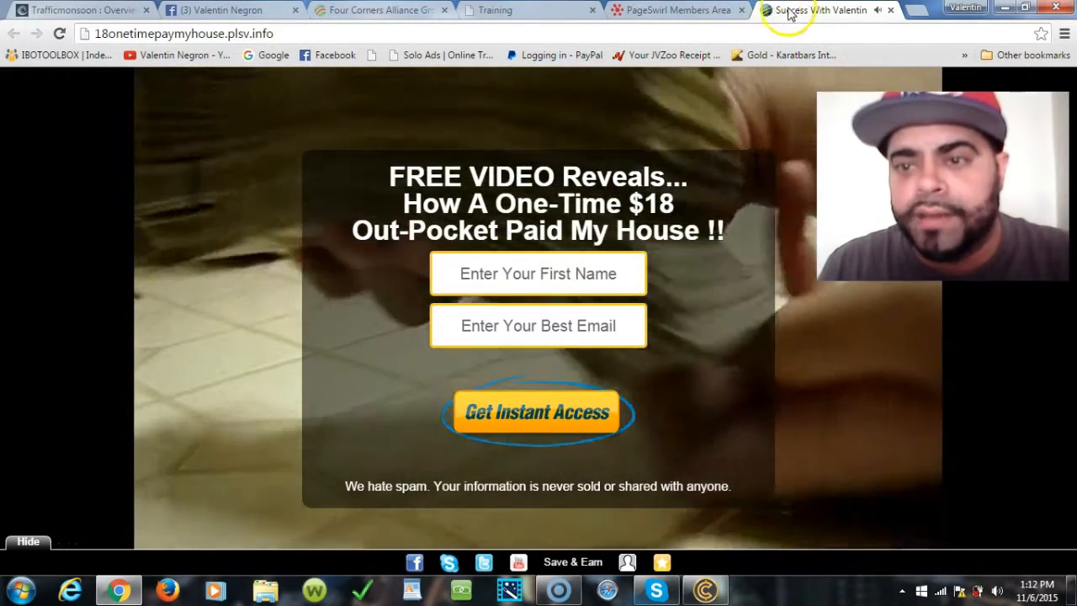
click(673, 10)
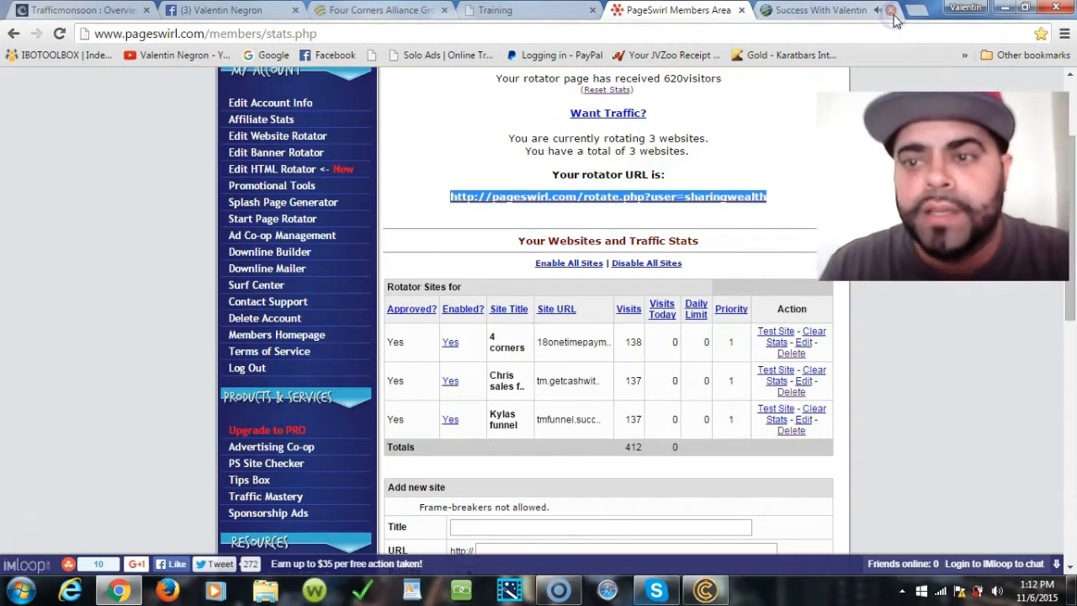
Step: Close the 4 corners tab, load the Chris sales funnel via the rotator, then close it
click(608, 196)
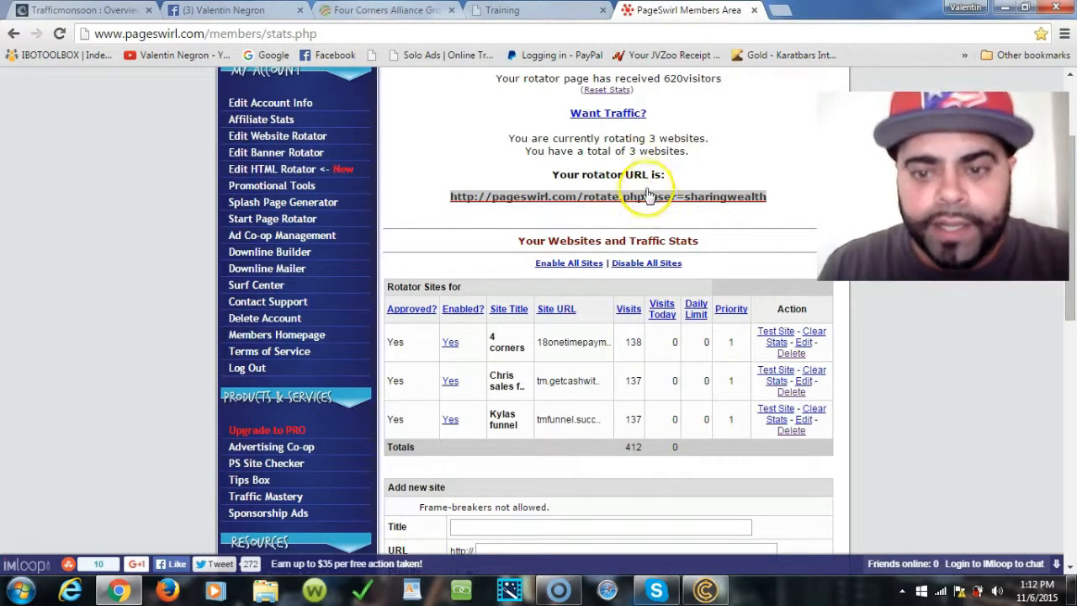
click(608, 197)
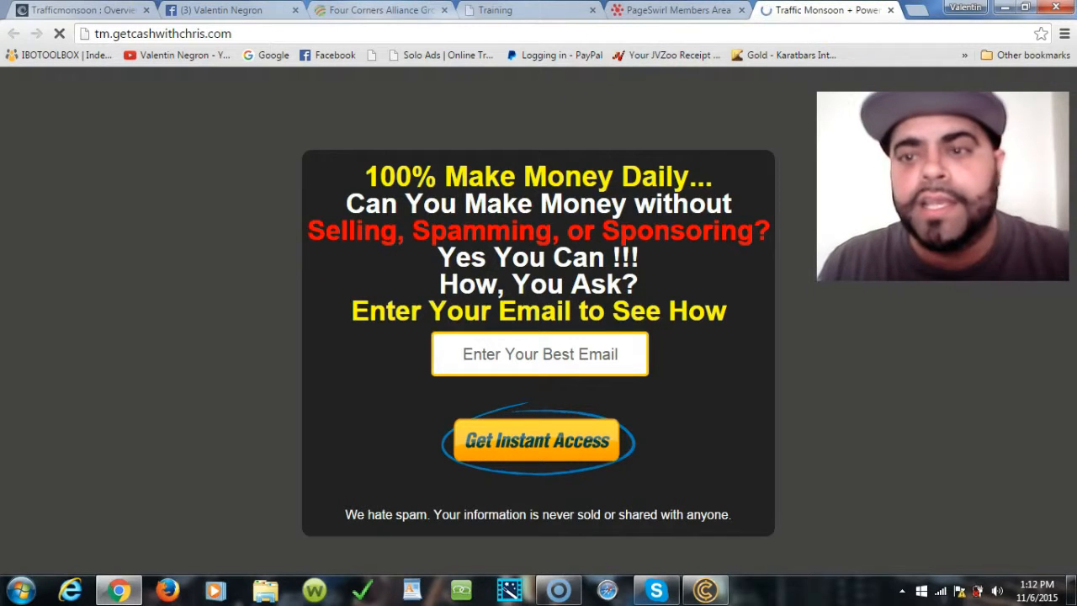
click(673, 10)
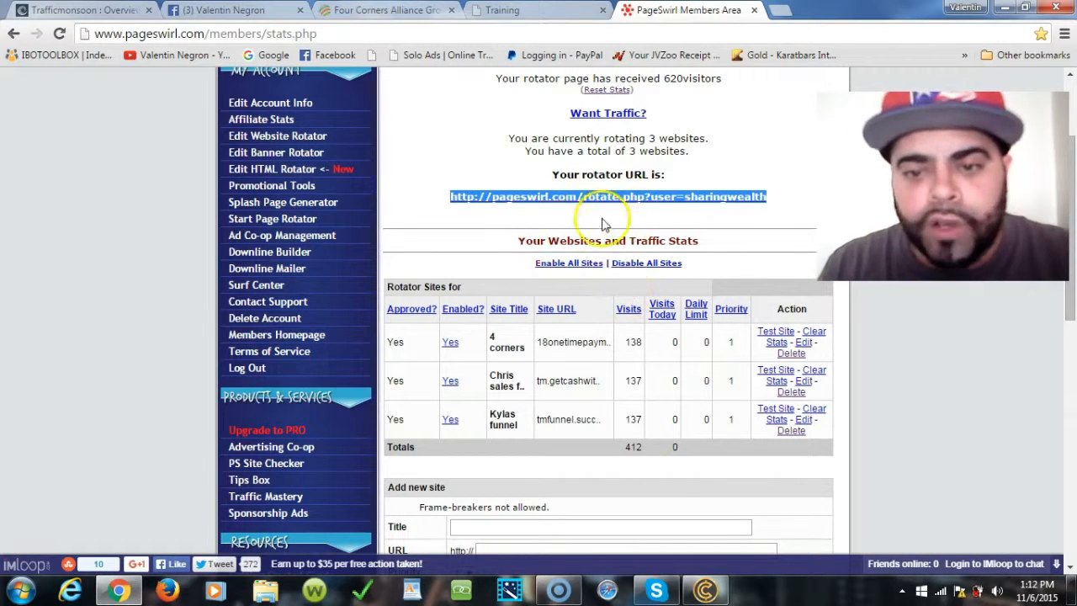
mouse_move(168, 164)
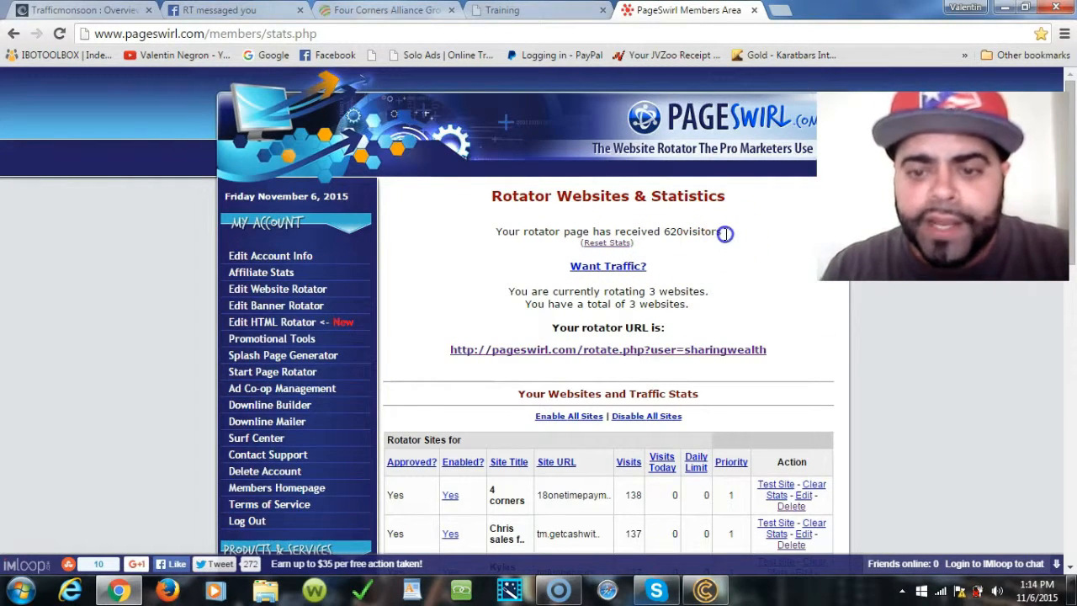
Step: Highlight the rotator URL and scroll to the empty Add new site form
drag(543, 232, 722, 232)
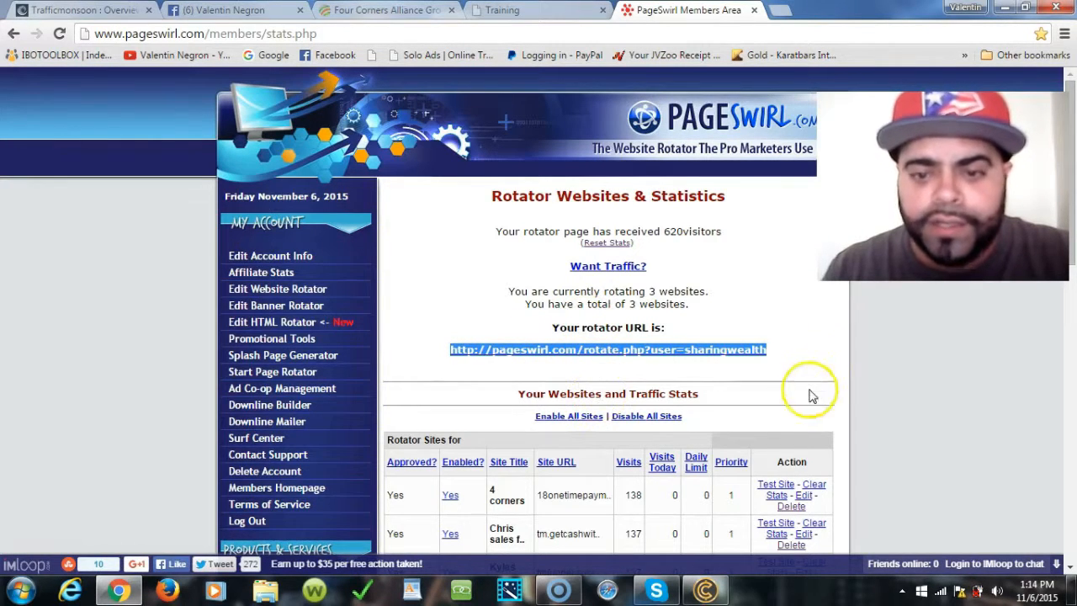
scroll(down, 3)
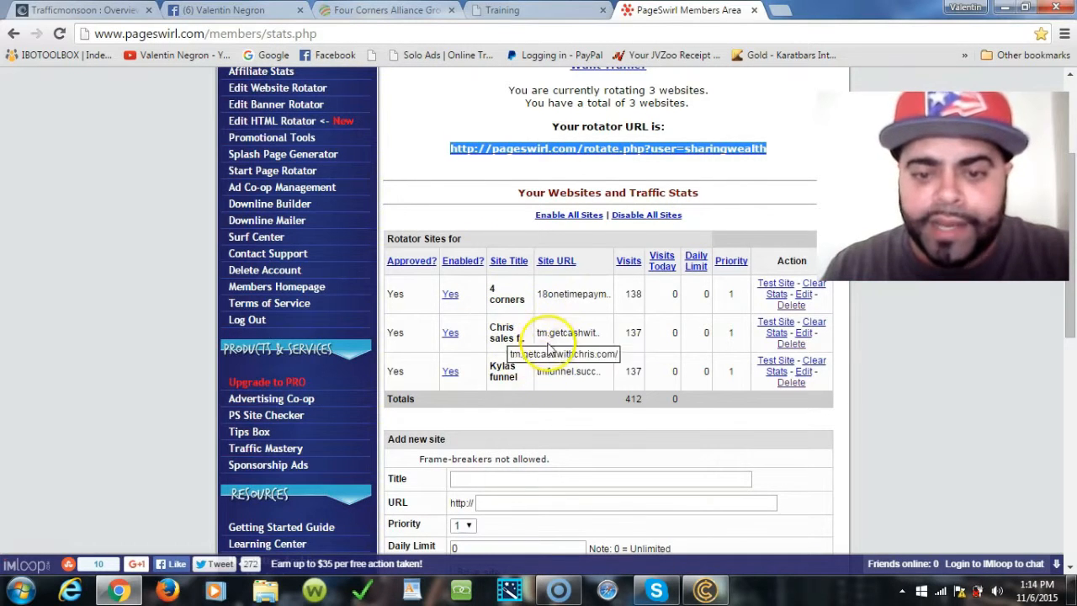
mouse_move(564, 370)
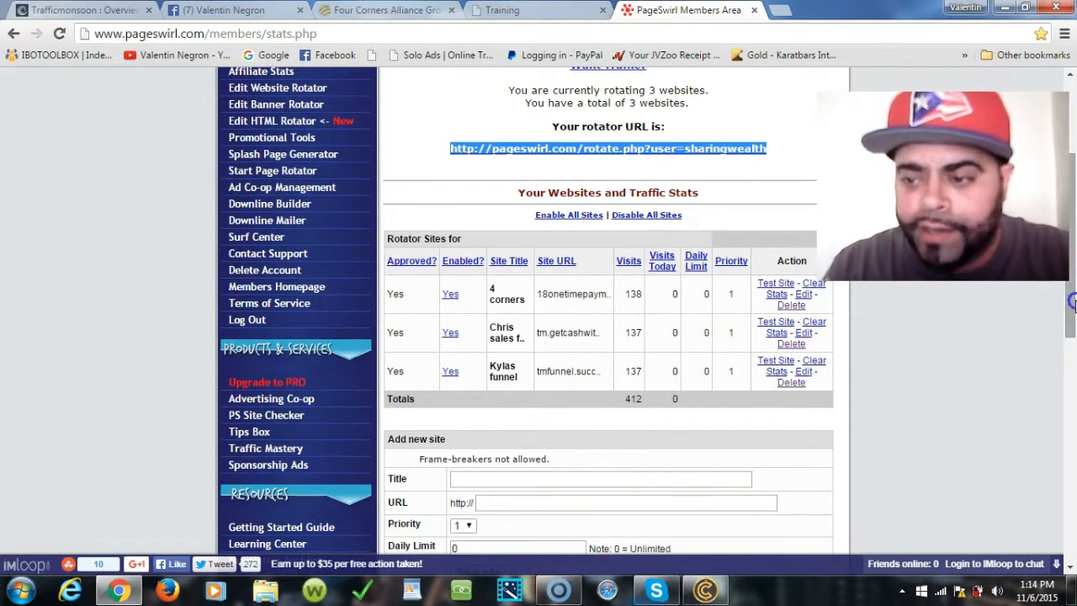
scroll(down, 3)
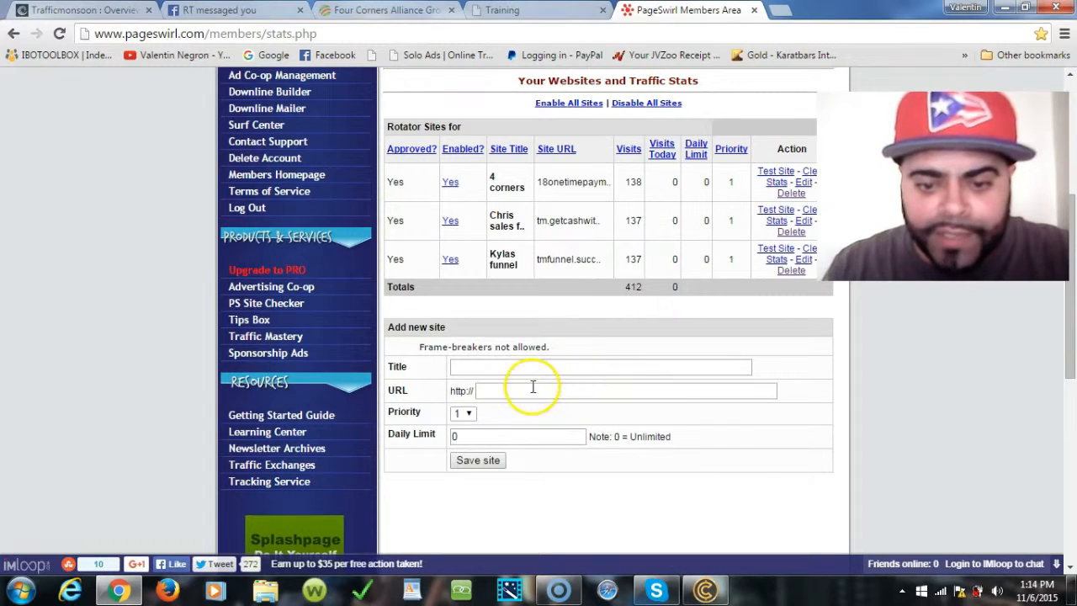
click(623, 390)
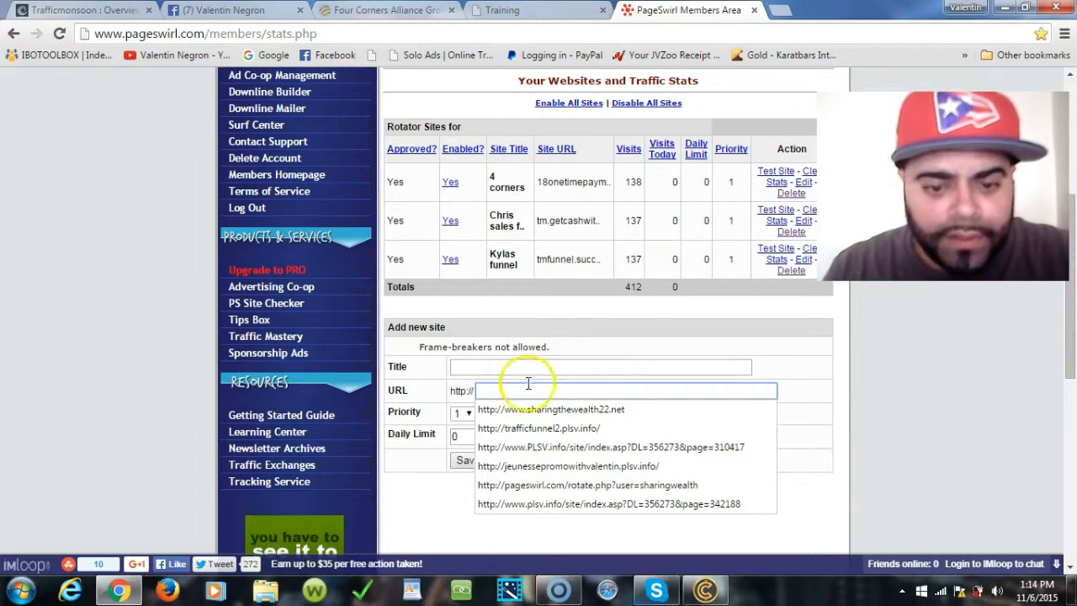
click(601, 366)
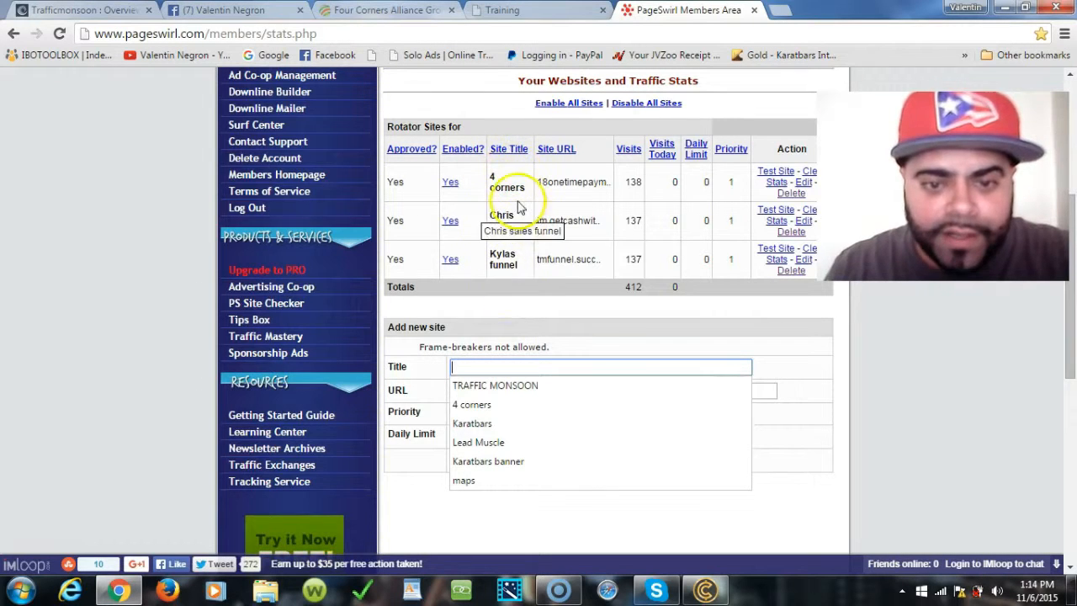
mouse_move(508, 181)
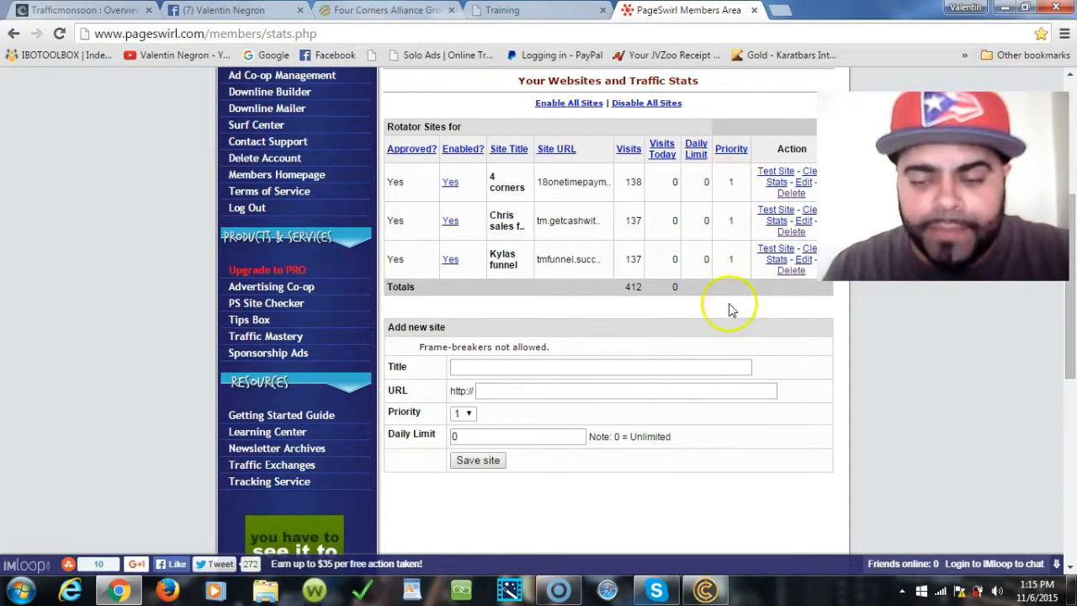
mouse_move(731, 149)
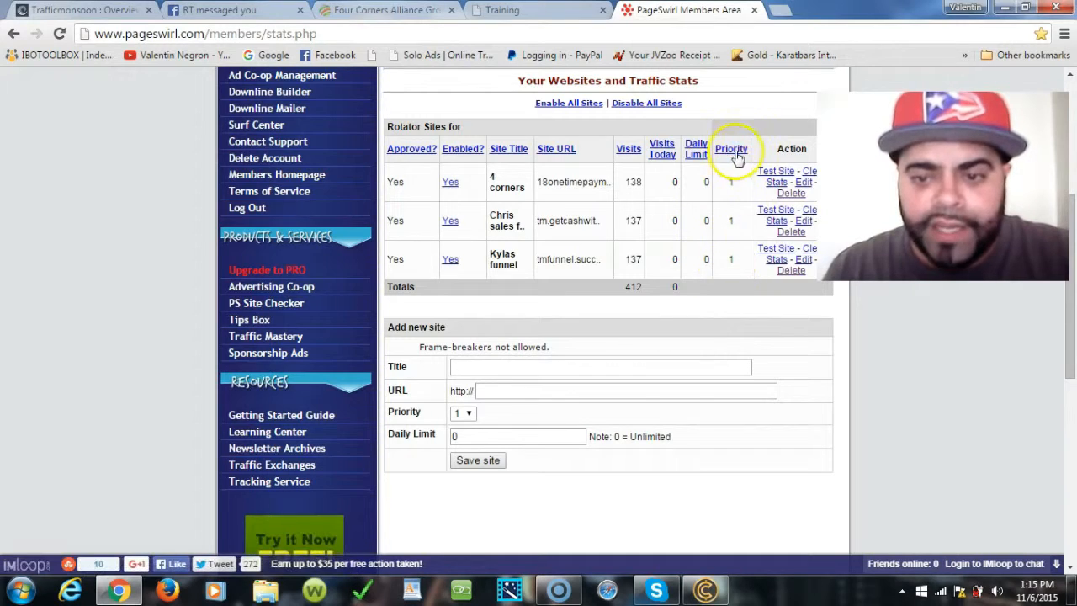